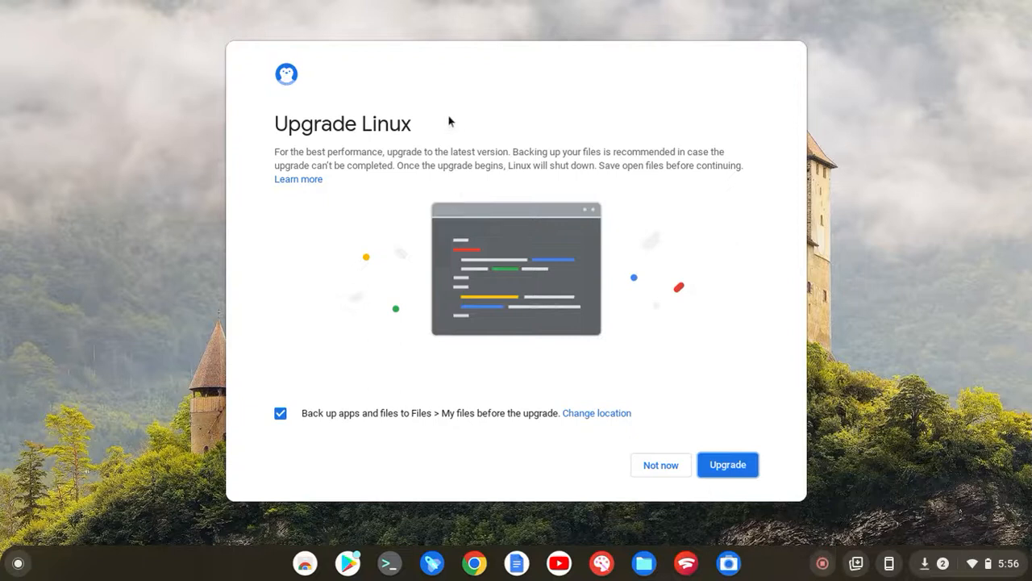
pyautogui.moveTo(609, 247)
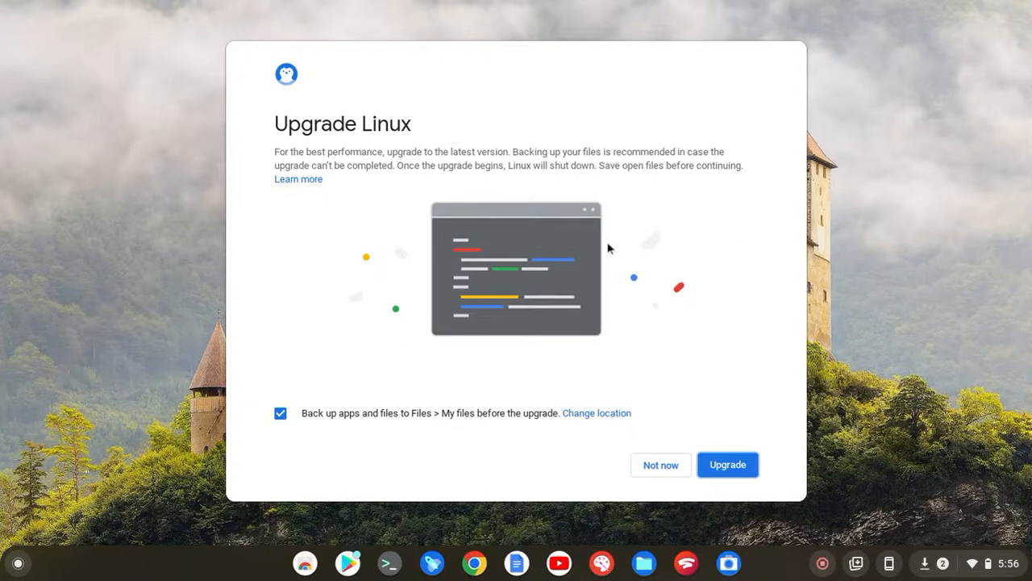
pyautogui.moveTo(633, 268)
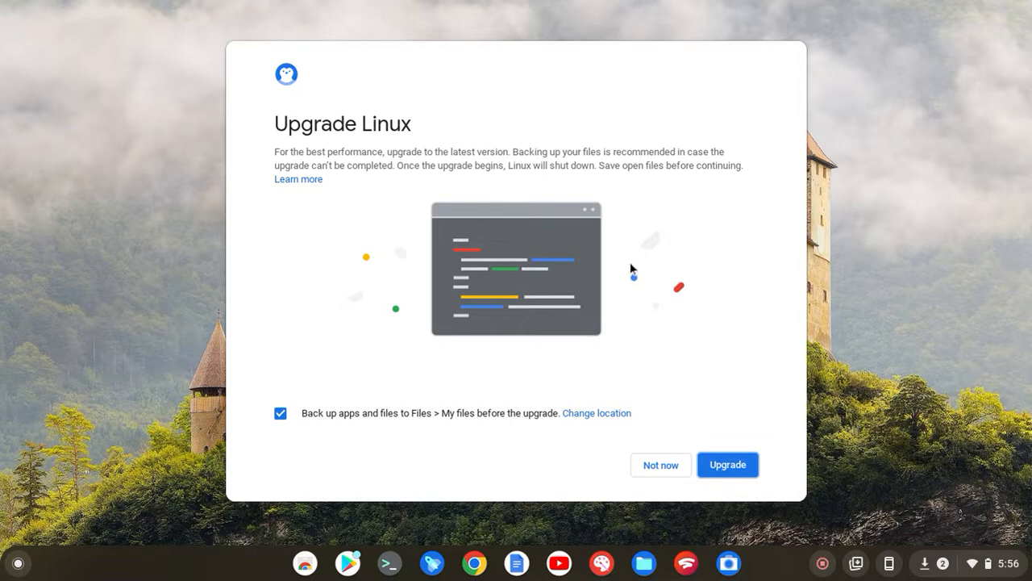
pyautogui.moveTo(633, 275)
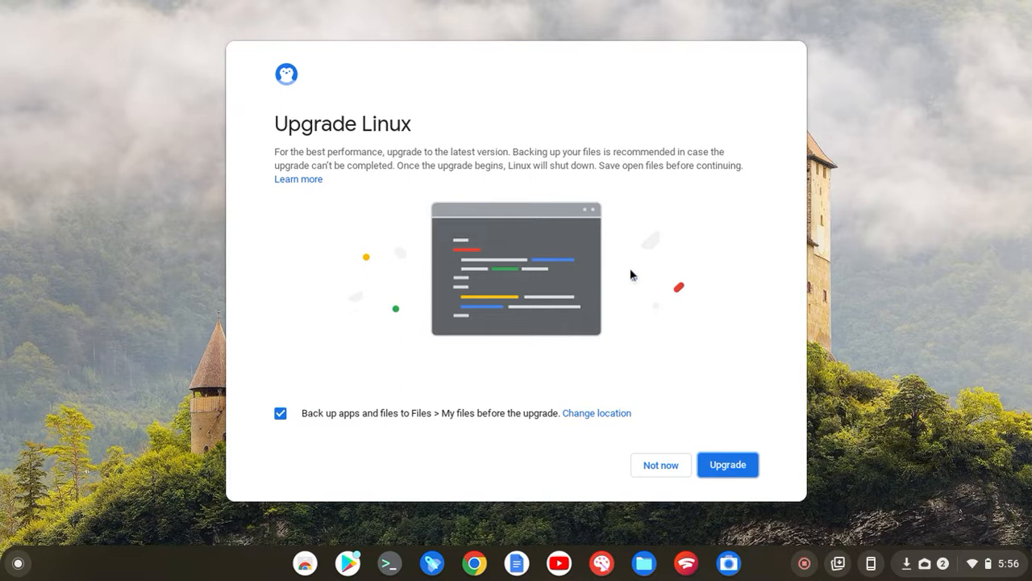
pyautogui.moveTo(635, 287)
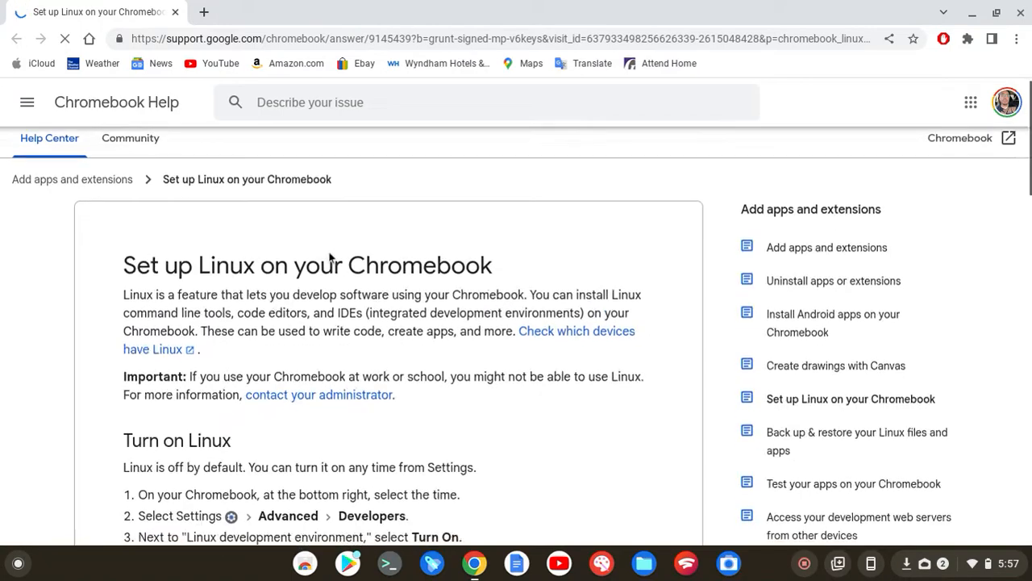
# Step: Scroll through the current Chromebook Help page about setting up Linux and return near the top
pyautogui.scroll(3)
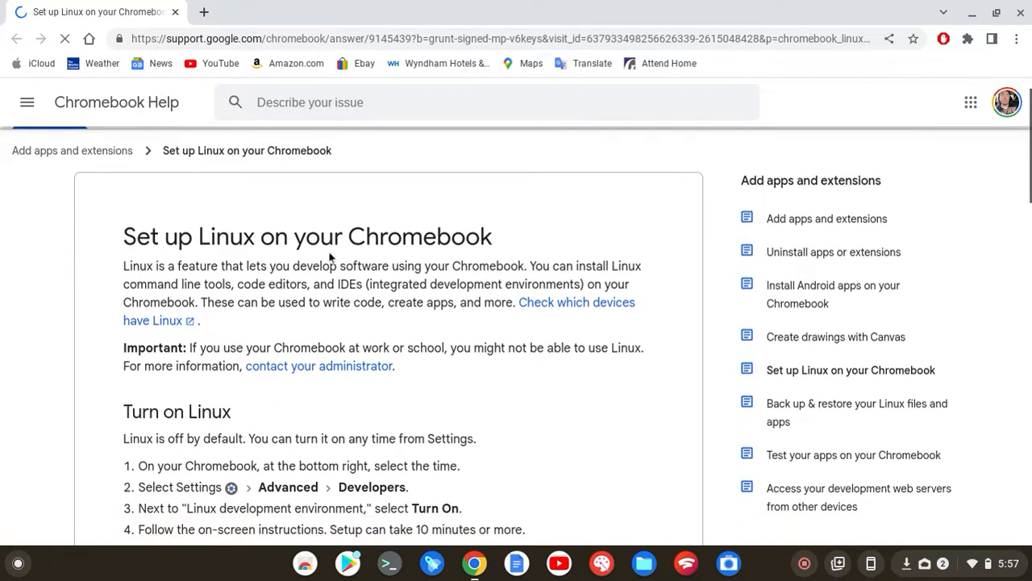
pyautogui.scroll(-3)
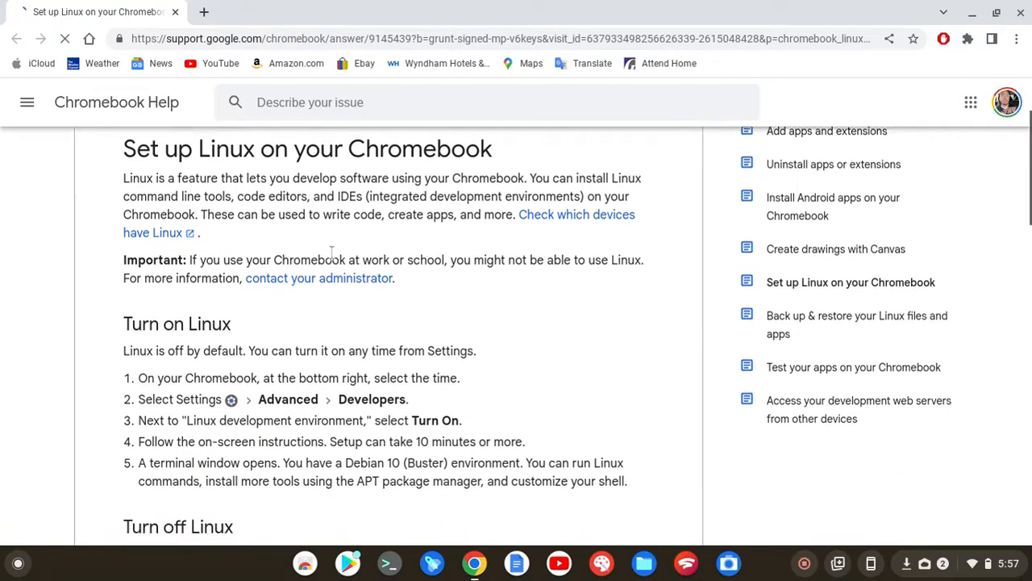
pyautogui.scroll(-3)
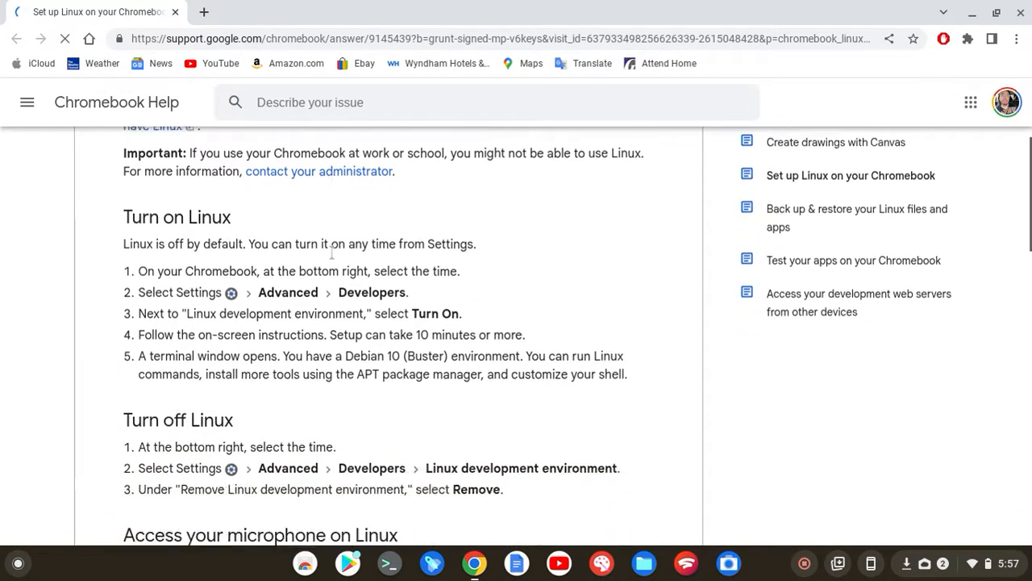
pyautogui.scroll(-3)
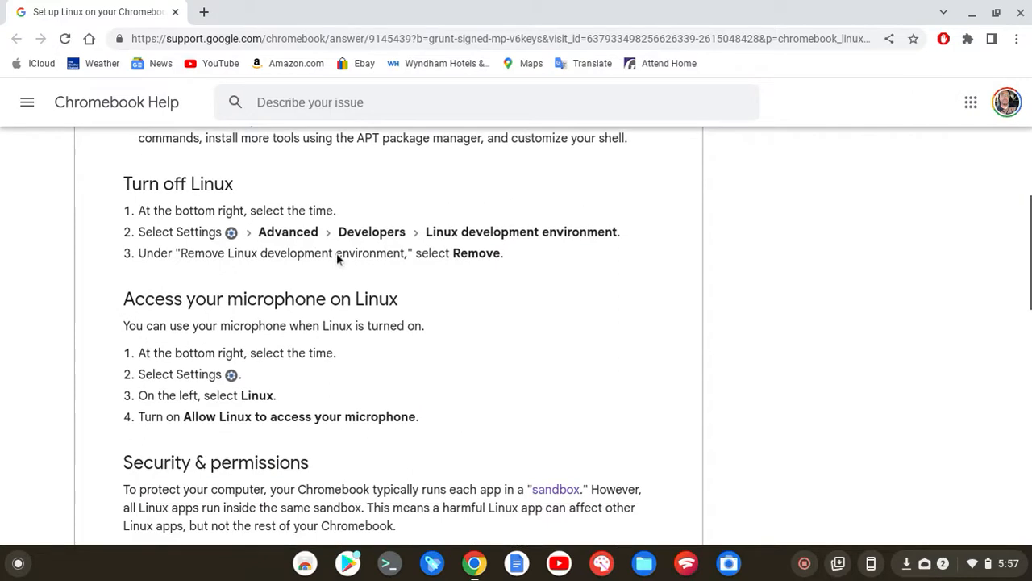
pyautogui.scroll(-3)
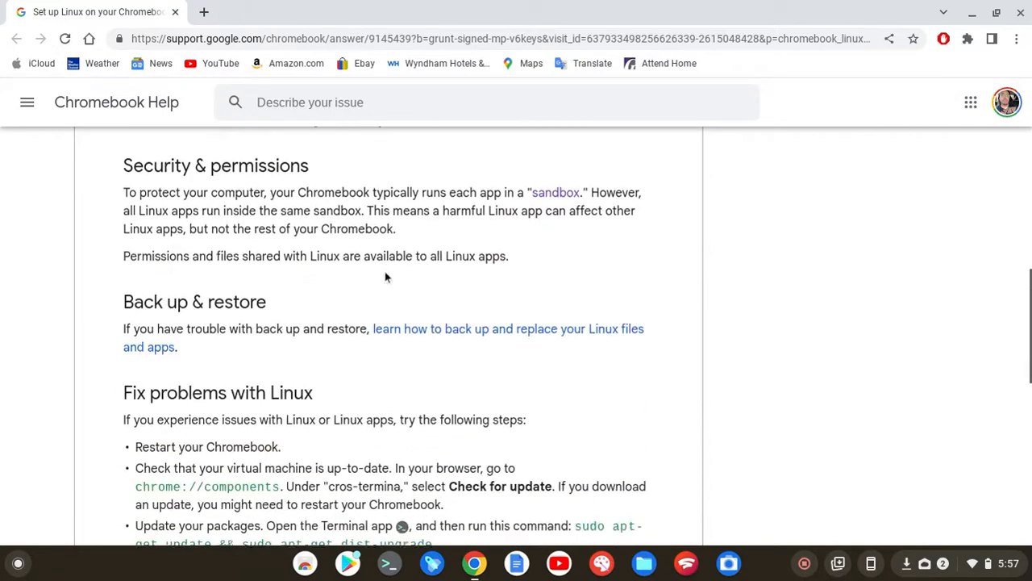
pyautogui.scroll(-3)
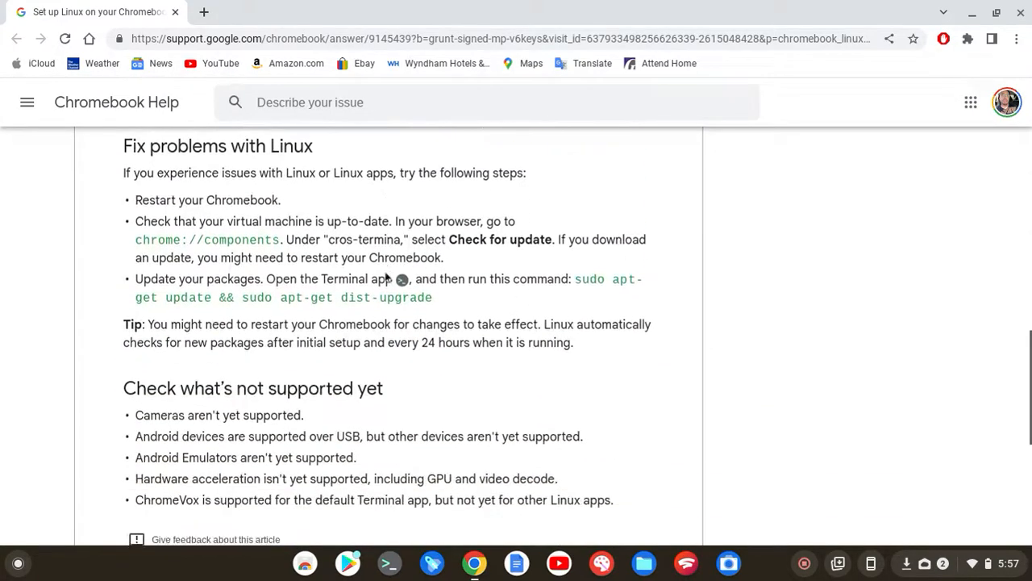
pyautogui.scroll(3)
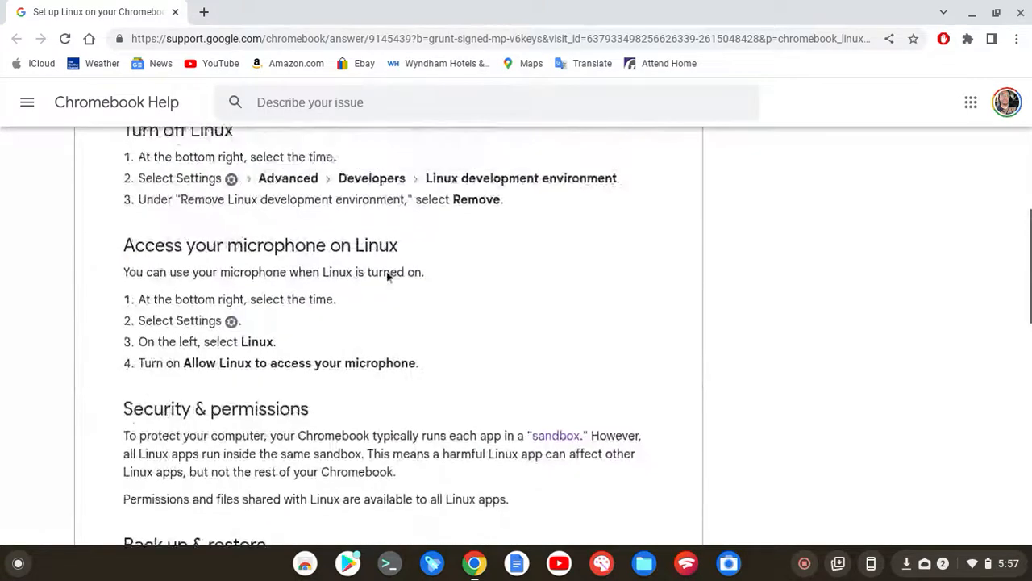
pyautogui.scroll(3)
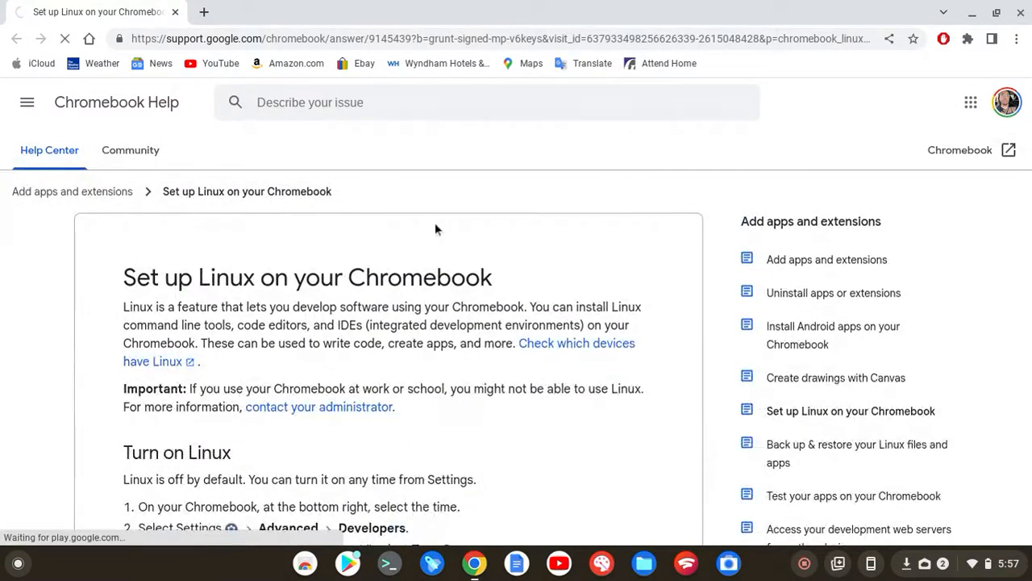
# Step: Open the Help Community and browse featured posts on Steam and Chrome OS M96
pyautogui.click(131, 150)
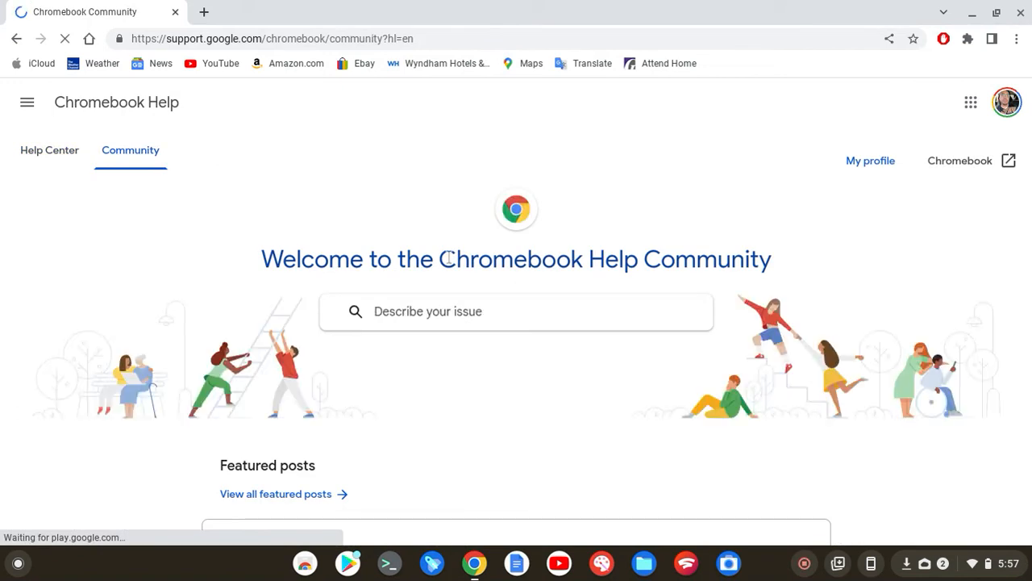
pyautogui.scroll(-3)
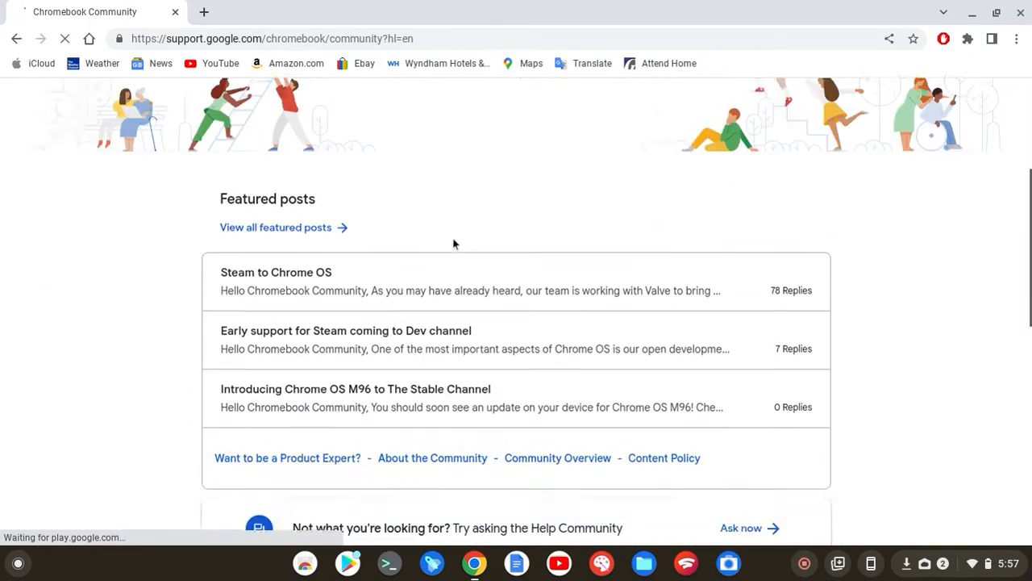
pyautogui.scroll(-3)
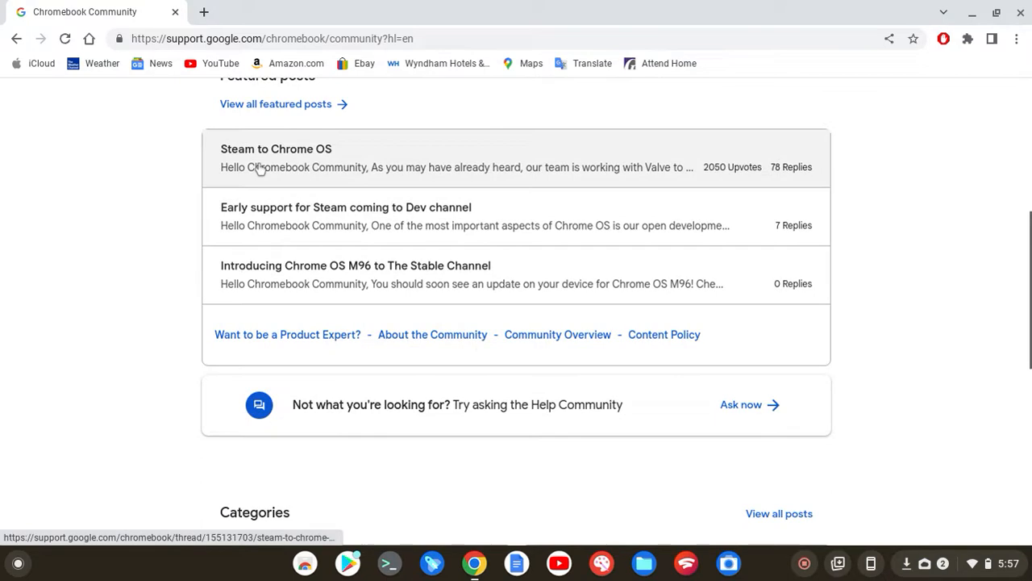
pyautogui.moveTo(531, 280)
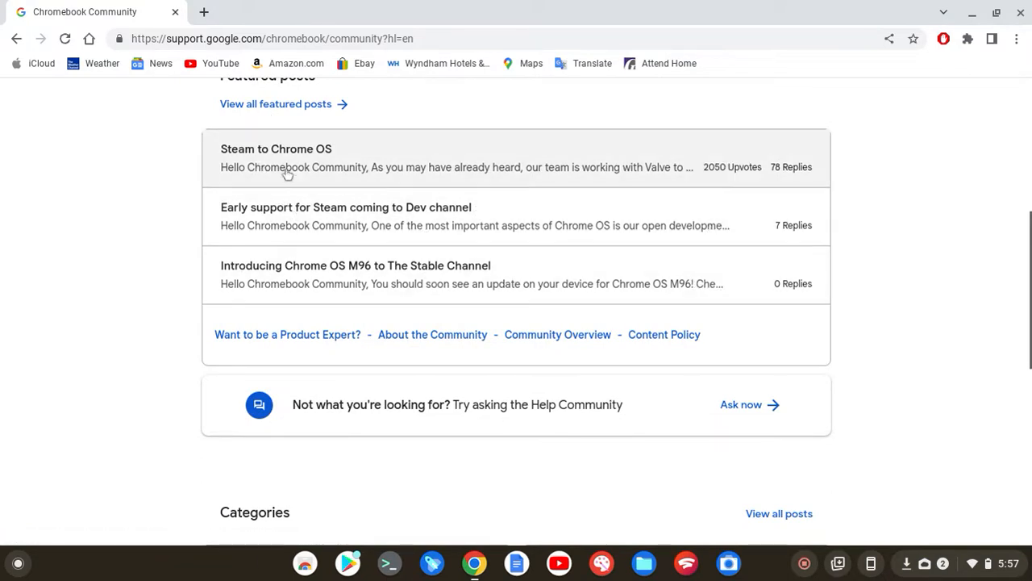
pyautogui.moveTo(350, 172)
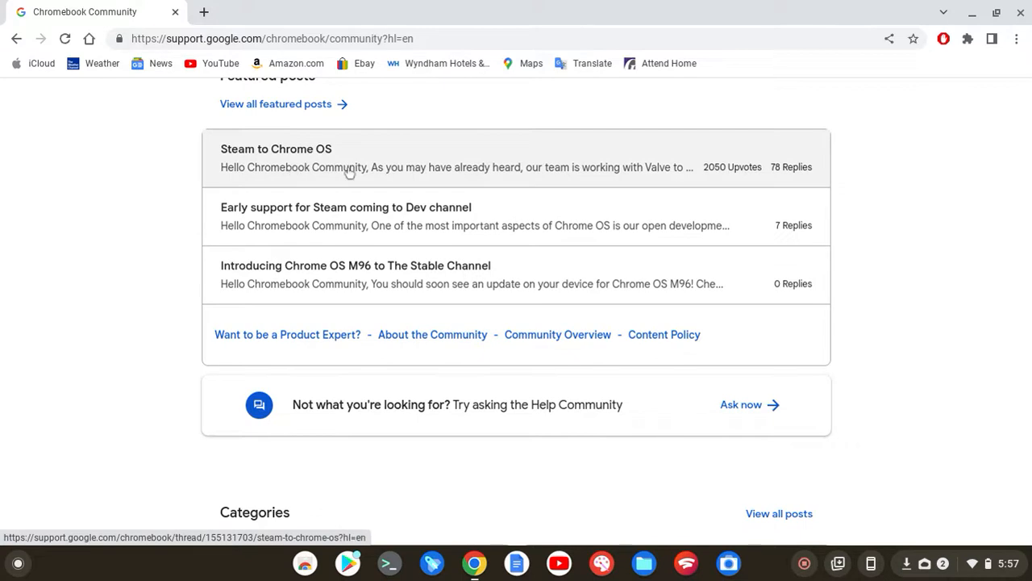
pyautogui.scroll(-3)
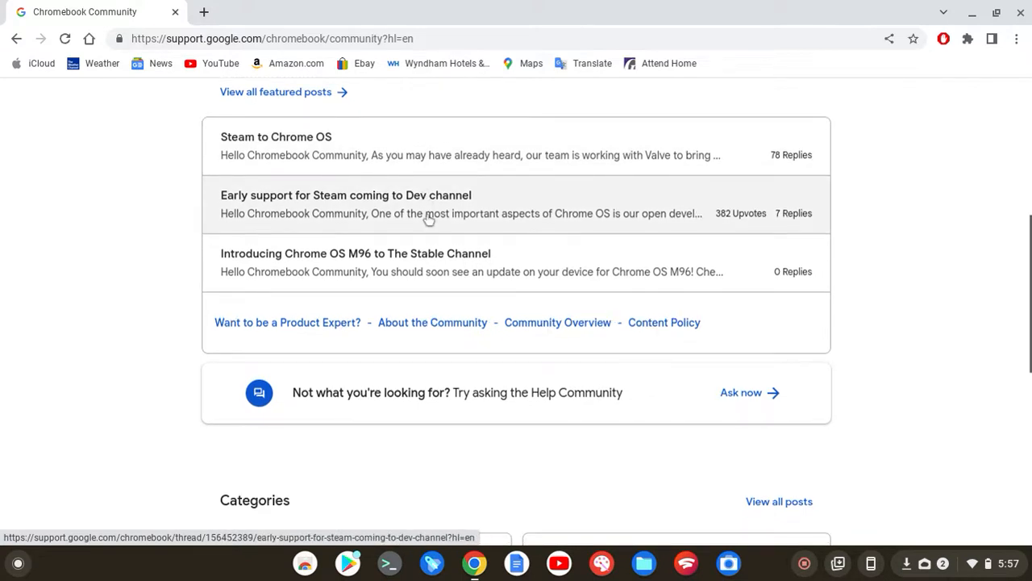
pyautogui.scroll(-3)
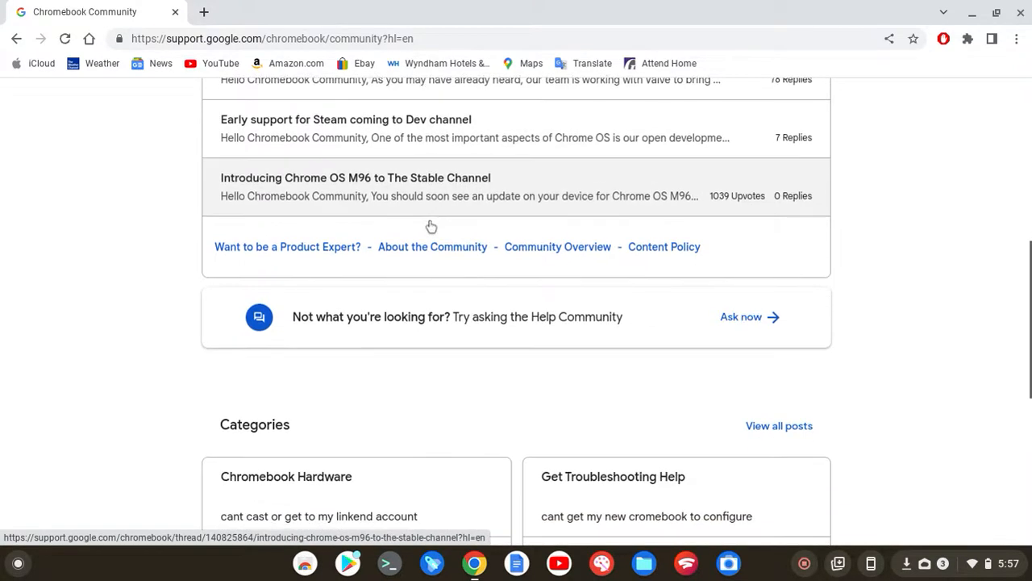
pyautogui.scroll(3)
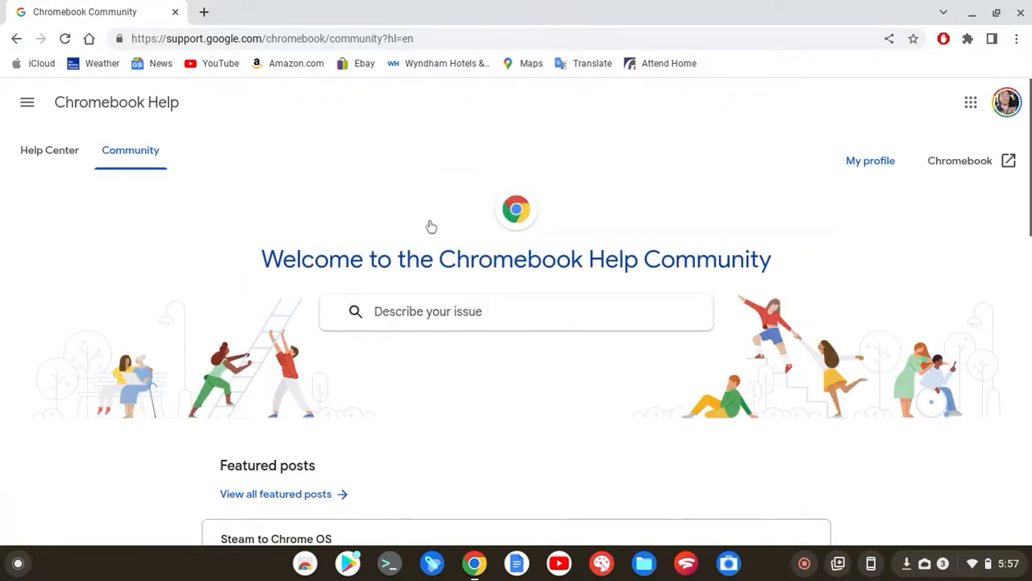
pyautogui.moveTo(390, 196)
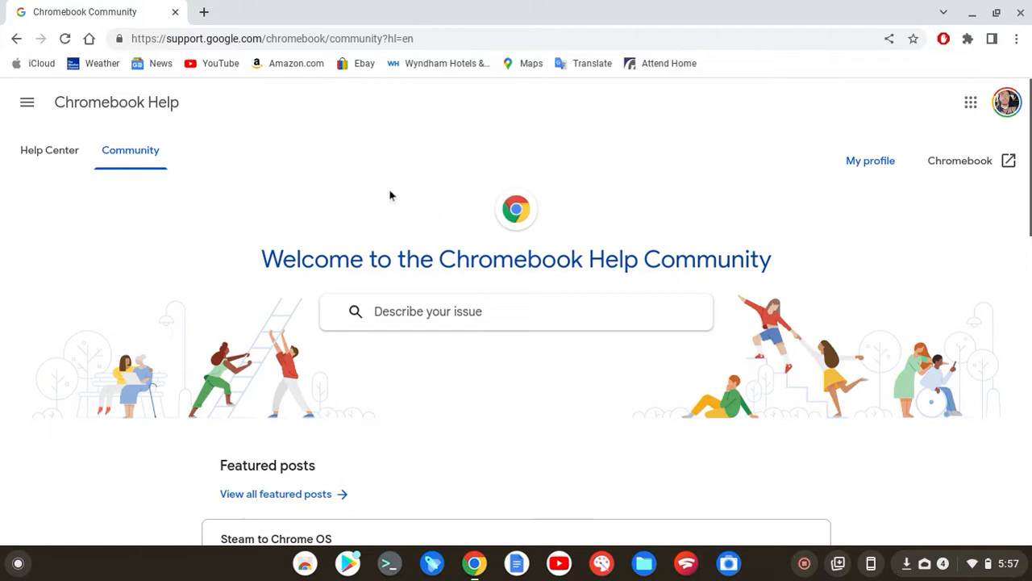
pyautogui.moveTo(972, 15)
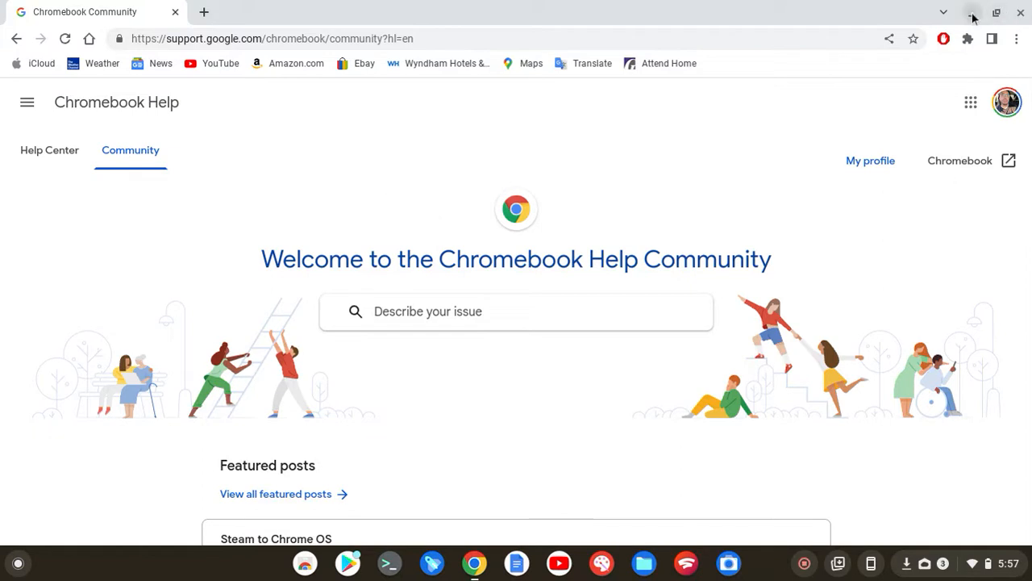